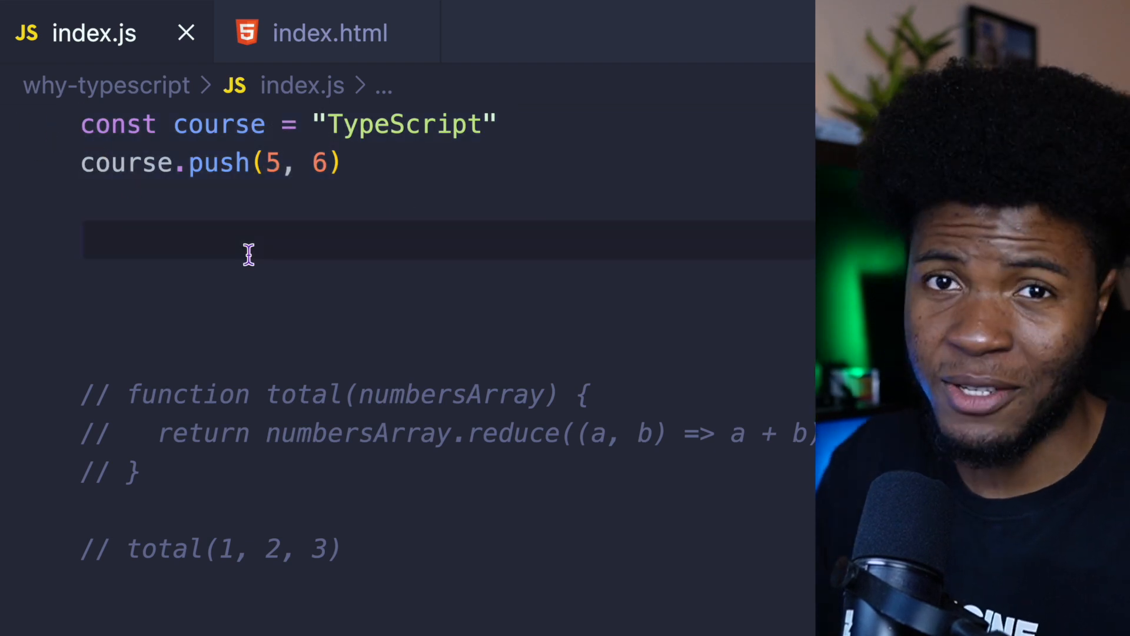
# Bring up the integrated terminal next to index.js via the View menu.
pyautogui.click(86, 239)
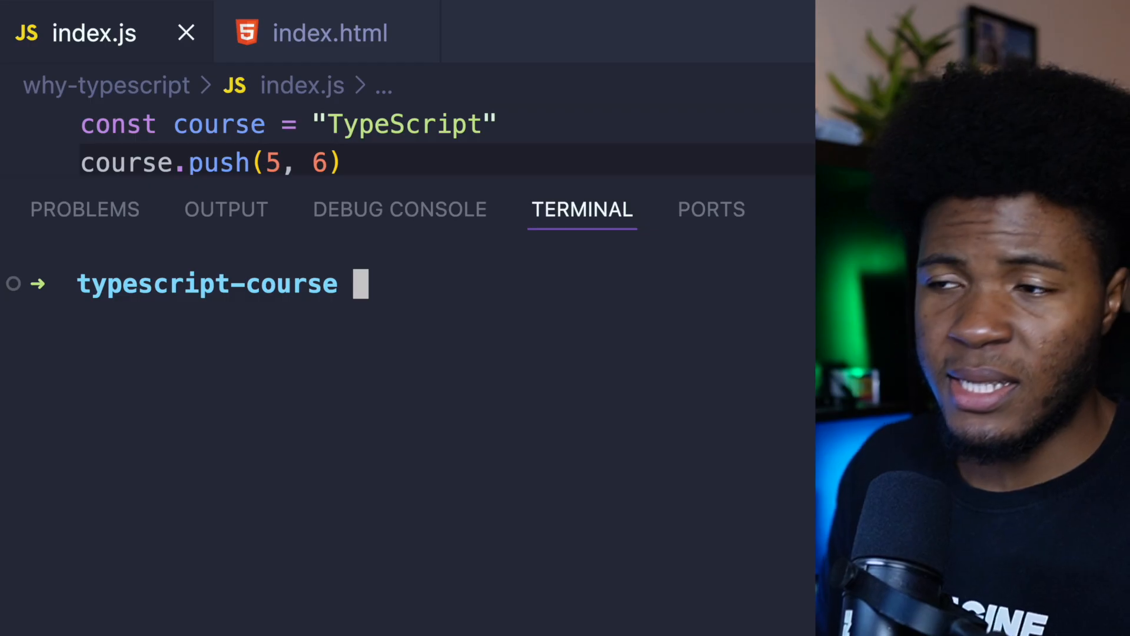
# Run node why-typescript/index.js to show the push-on-string runtime error.
pyautogui.write('node why-typescript/index.js')
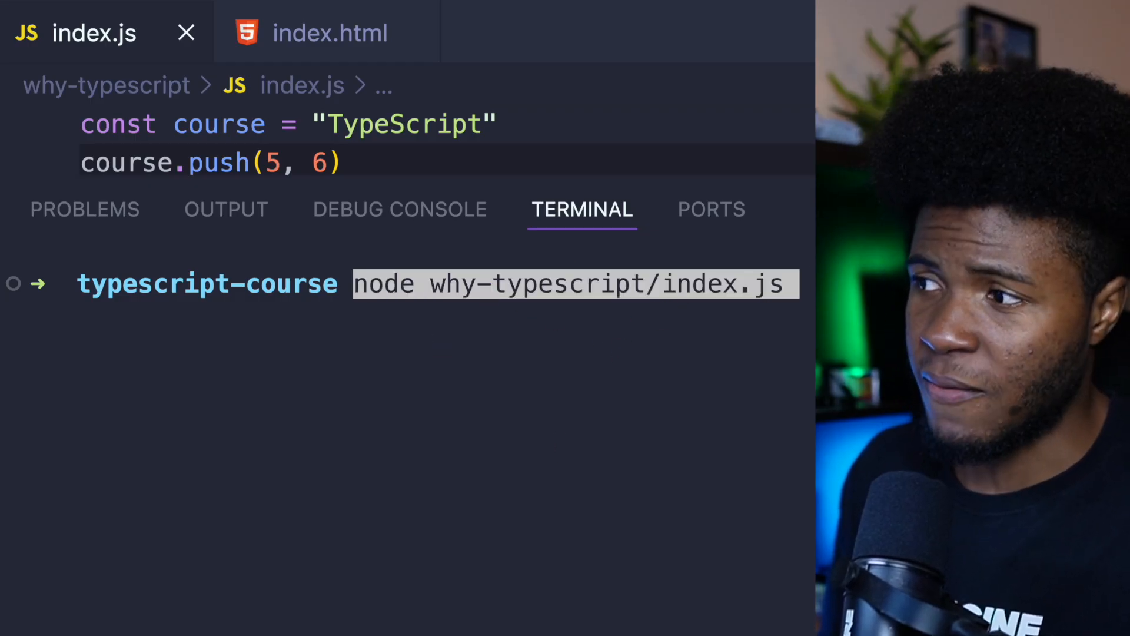
pyautogui.press('Return')
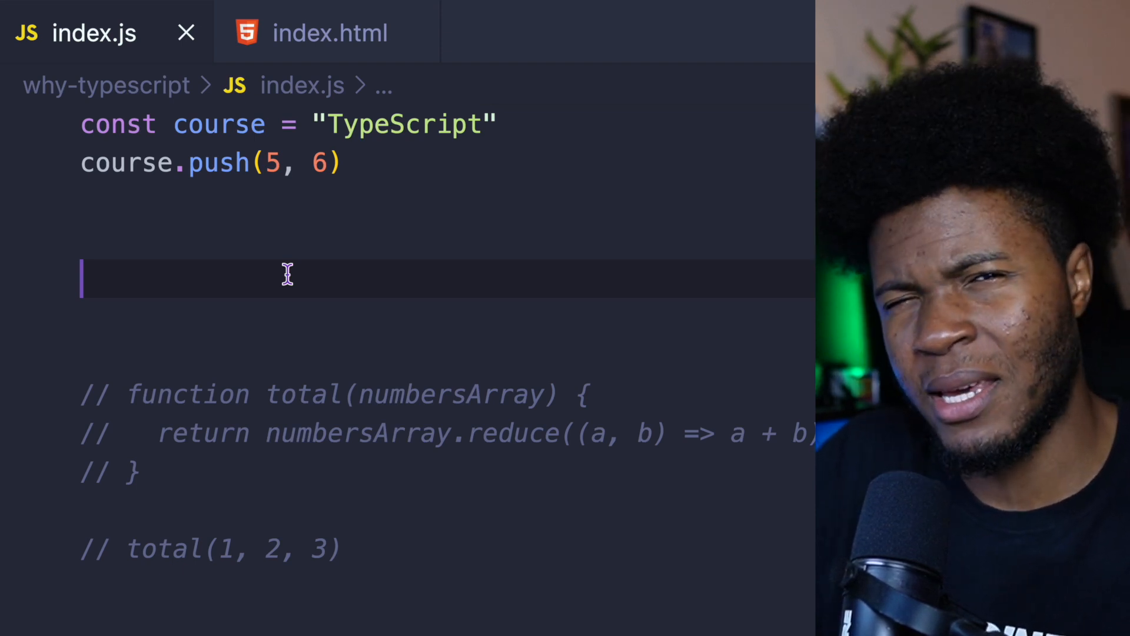
# Uncomment the total function and its total(1, 2, 3) call, reopening the terminal.
pyautogui.scroll(-3)
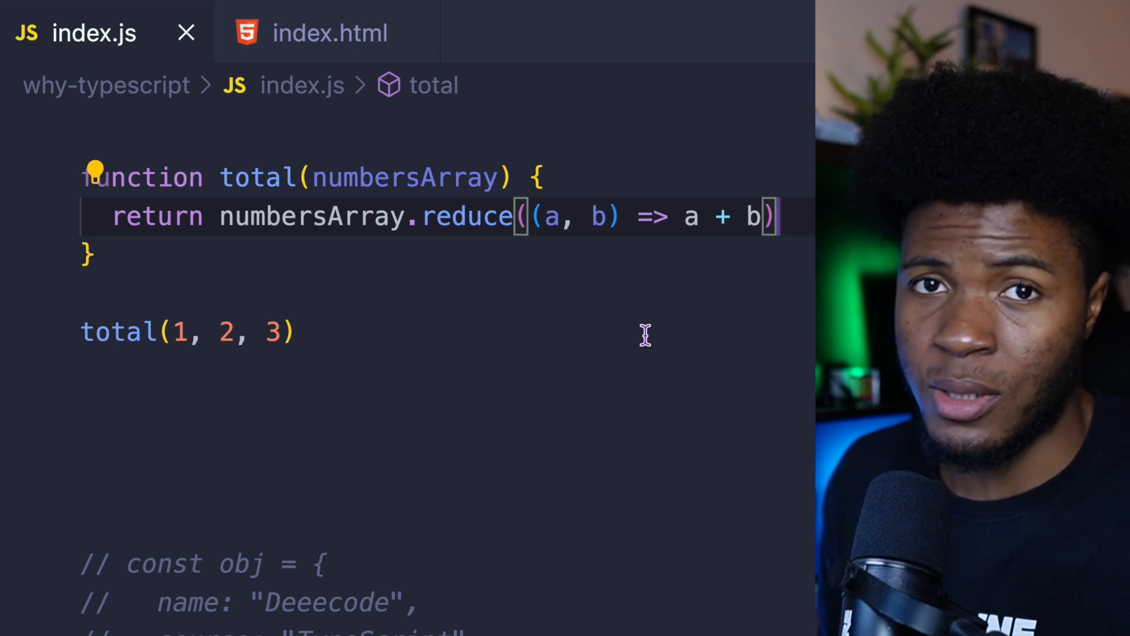
pyautogui.click(272, 295)
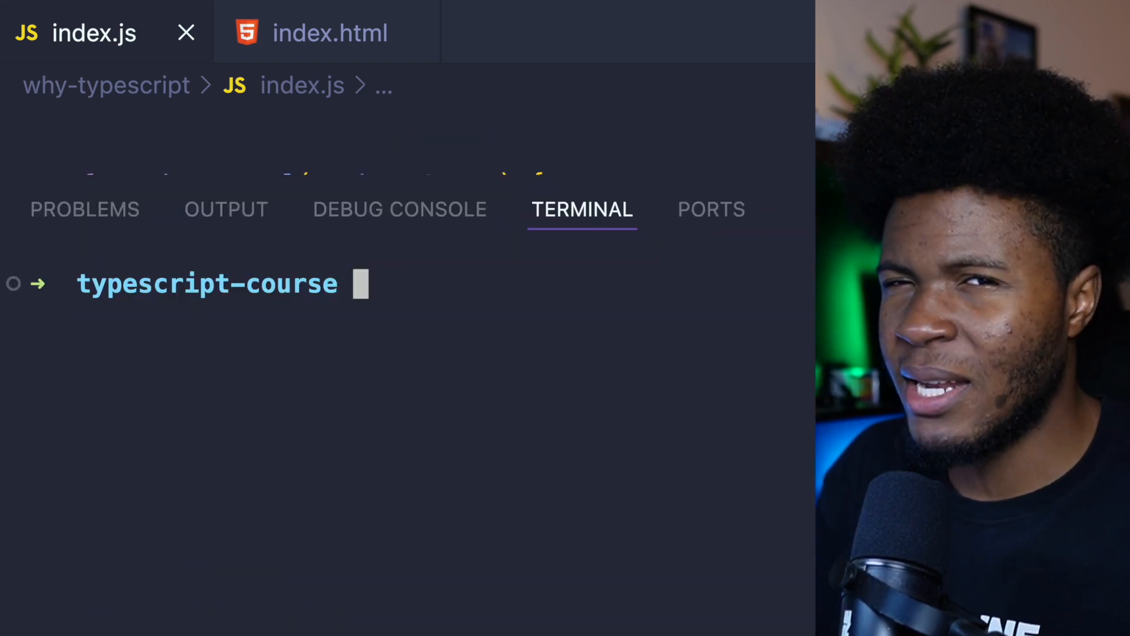
# Run node why-typescript/index.js to see the numbersArray.reduce TypeError, then return to the code.
pyautogui.write('node why-typescript/index.js')
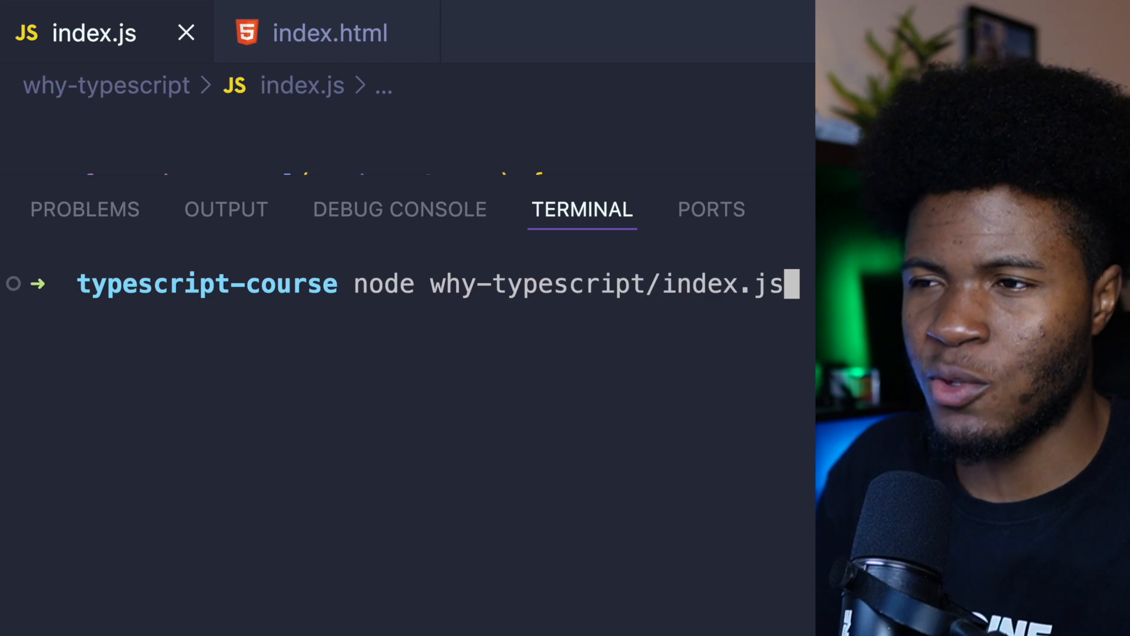
pyautogui.press('Return')
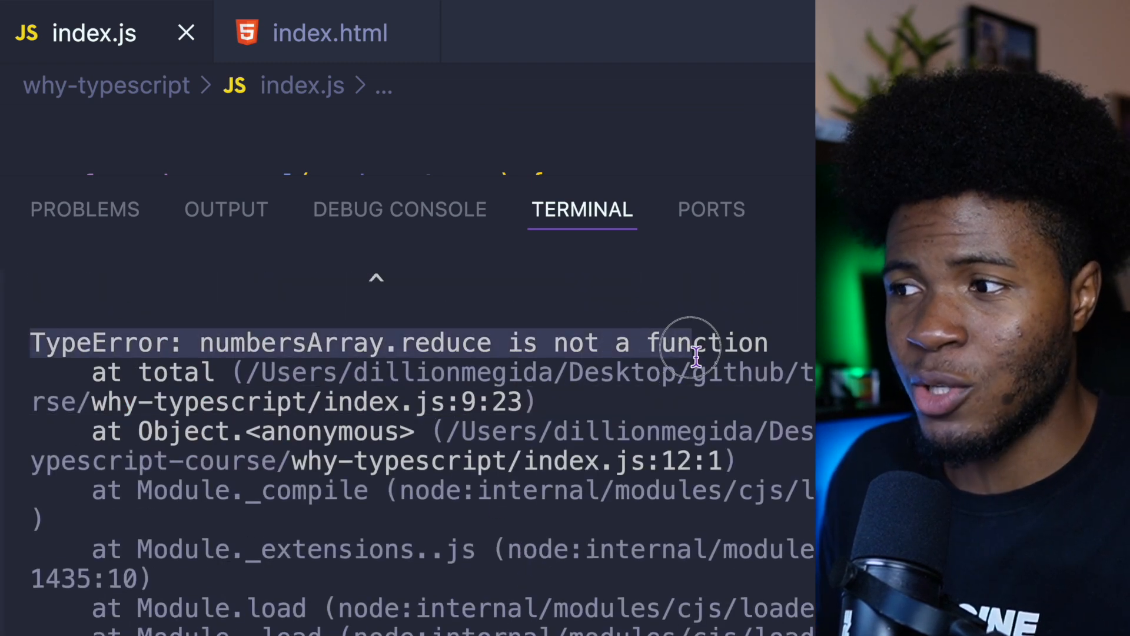
pyautogui.click(376, 278)
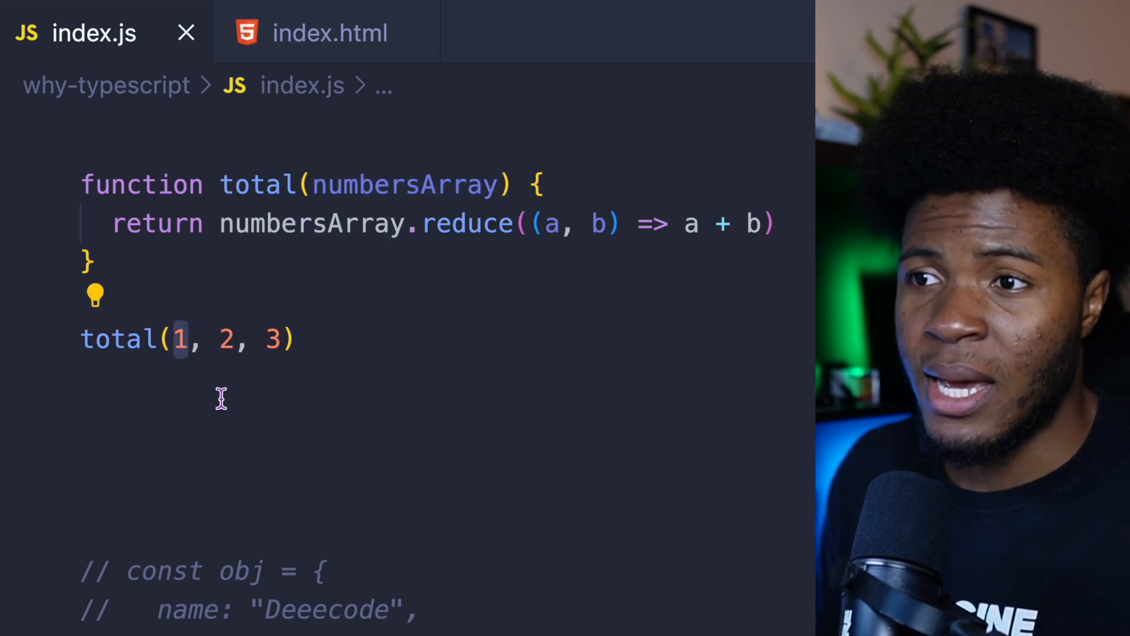
pyautogui.moveTo(444, 250)
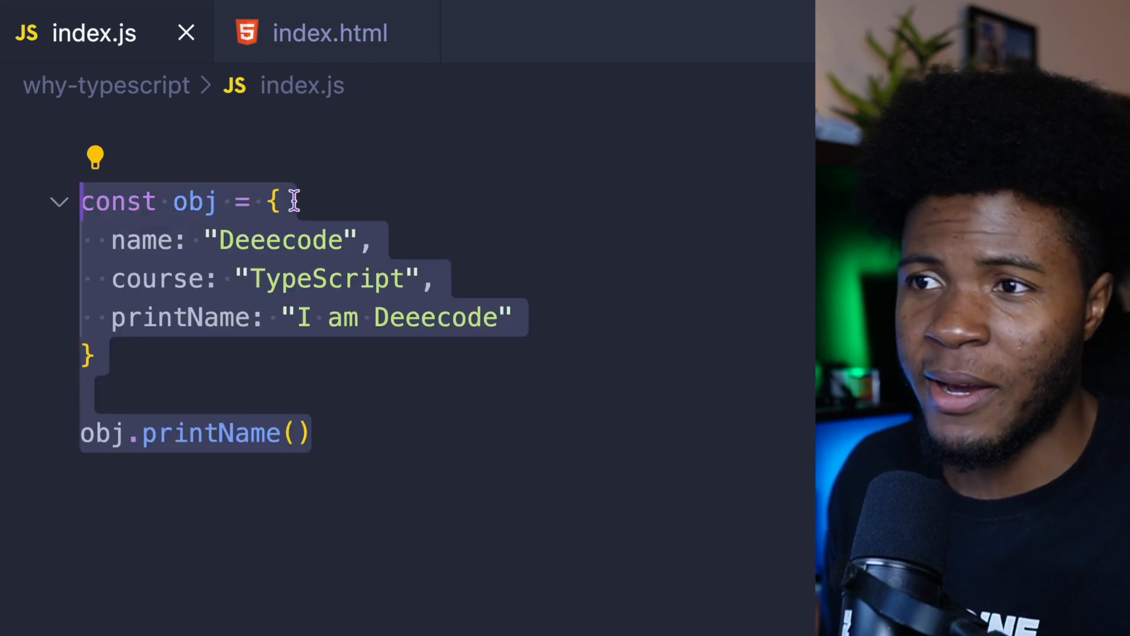
# Deselect the uncommented obj example with printName in index.js.
pyautogui.click(294, 433)
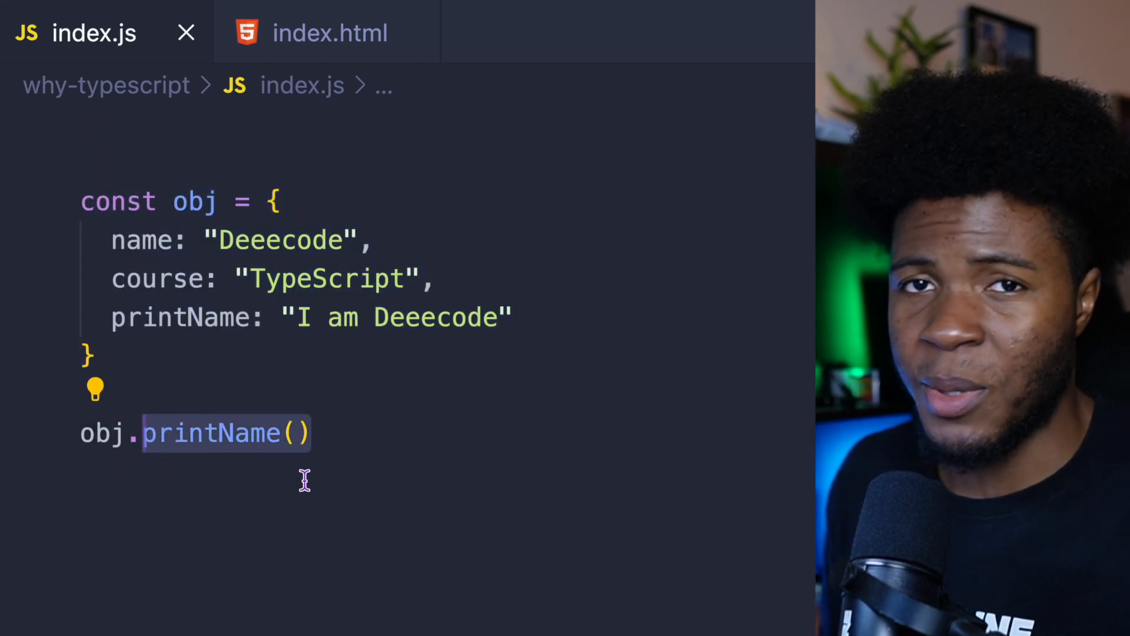
pyautogui.moveTo(406, 421)
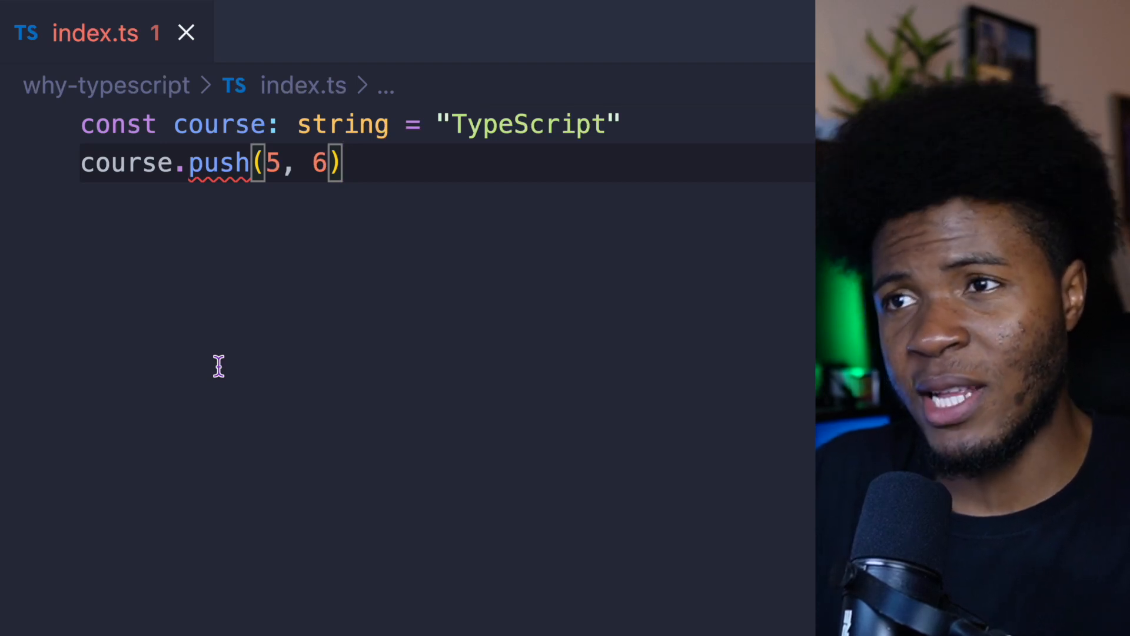
pyautogui.moveTo(334, 280)
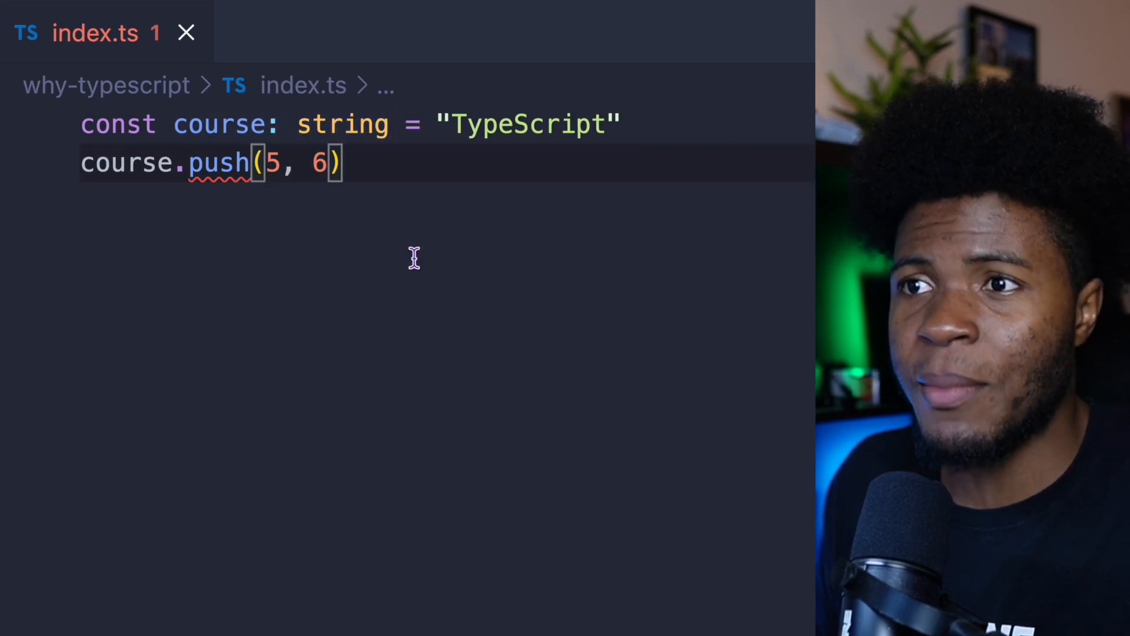
pyautogui.moveTo(220, 162)
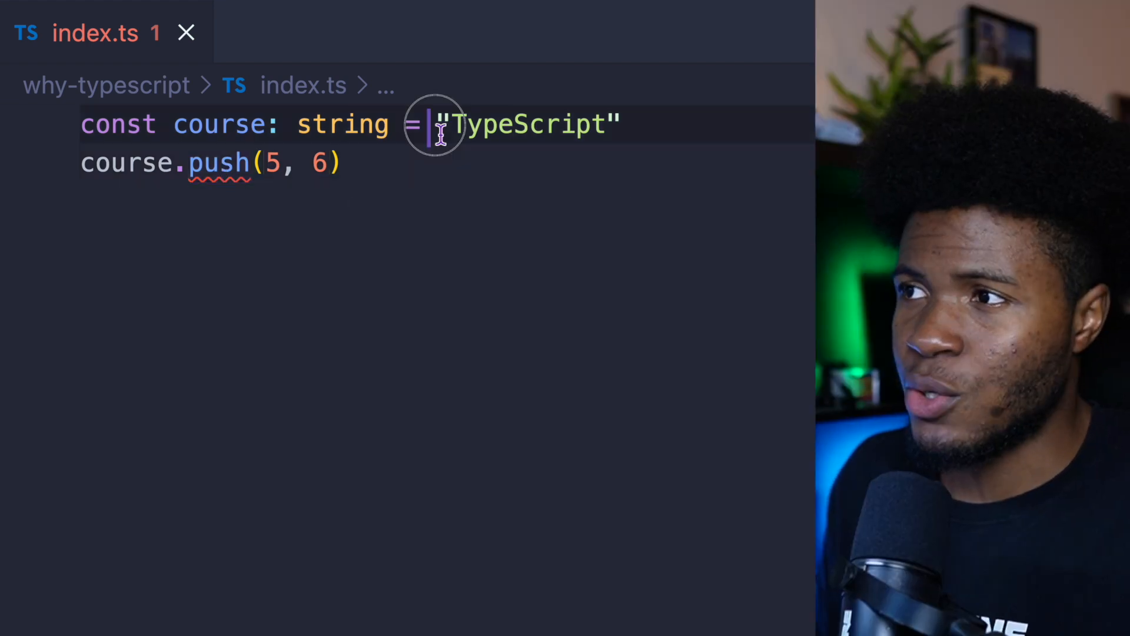
# Set course to the number[] value [1,2,3] so push(5, 6) shows no error.
pyautogui.write('[1,2]')
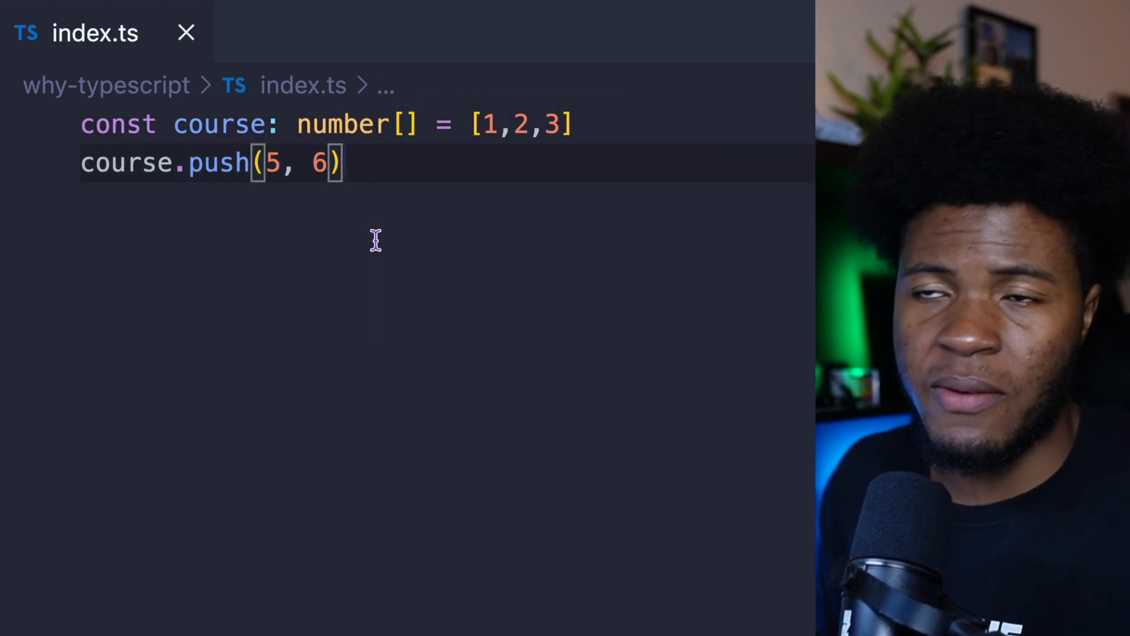
pyautogui.click(570, 124)
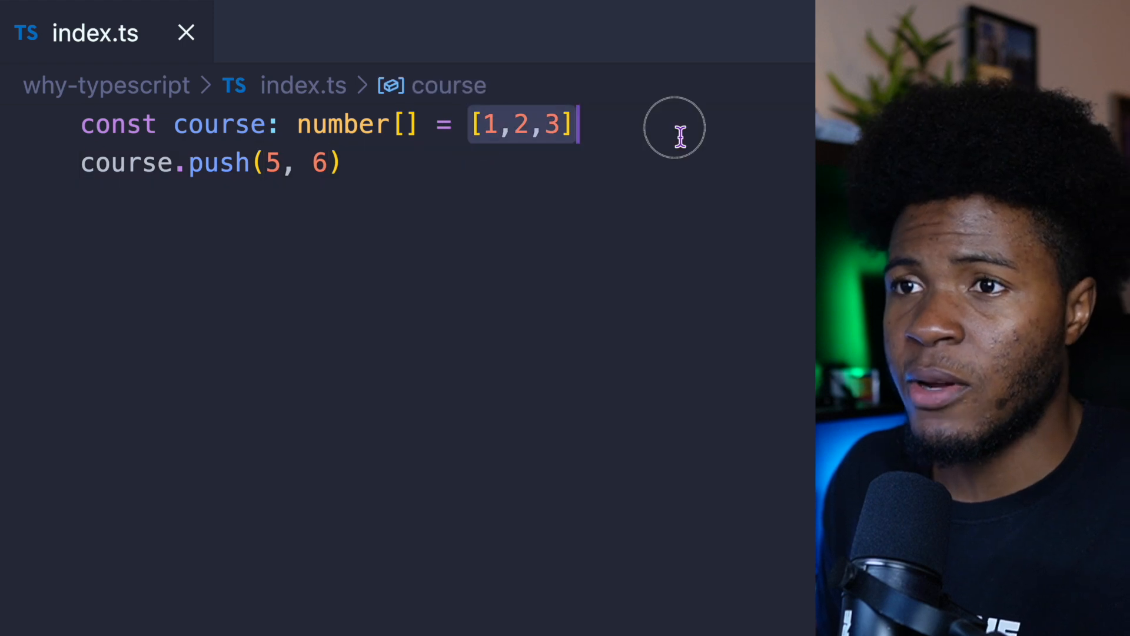